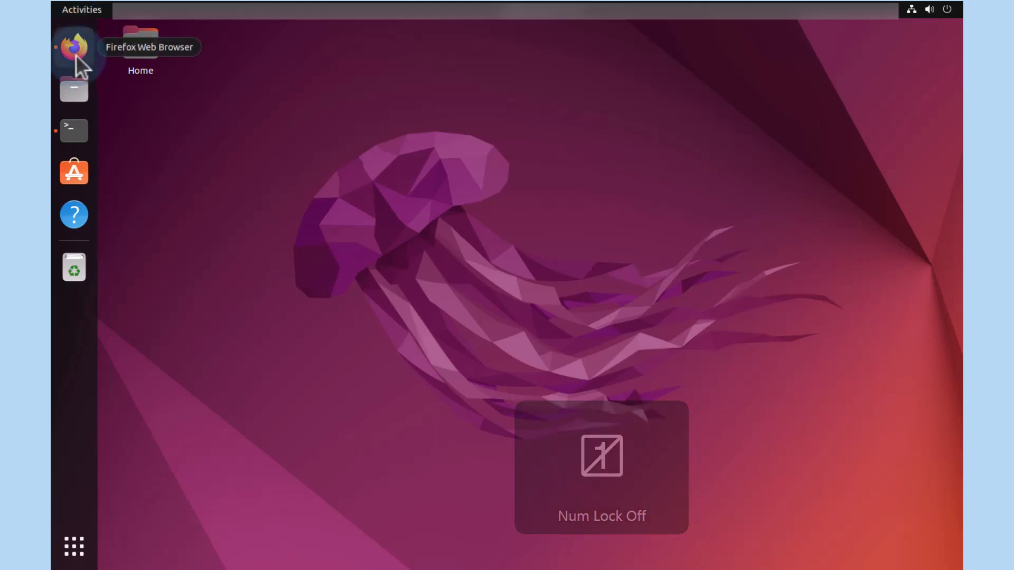
- Open the postgres repository's installation folder on GitHub in Firefox
left_click(74, 46)
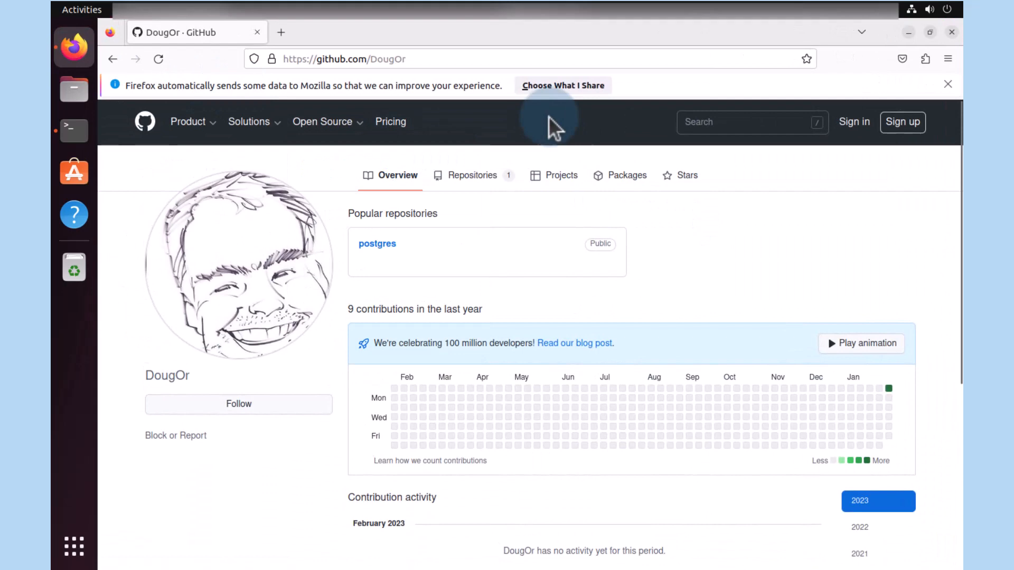
left_click(345, 58)
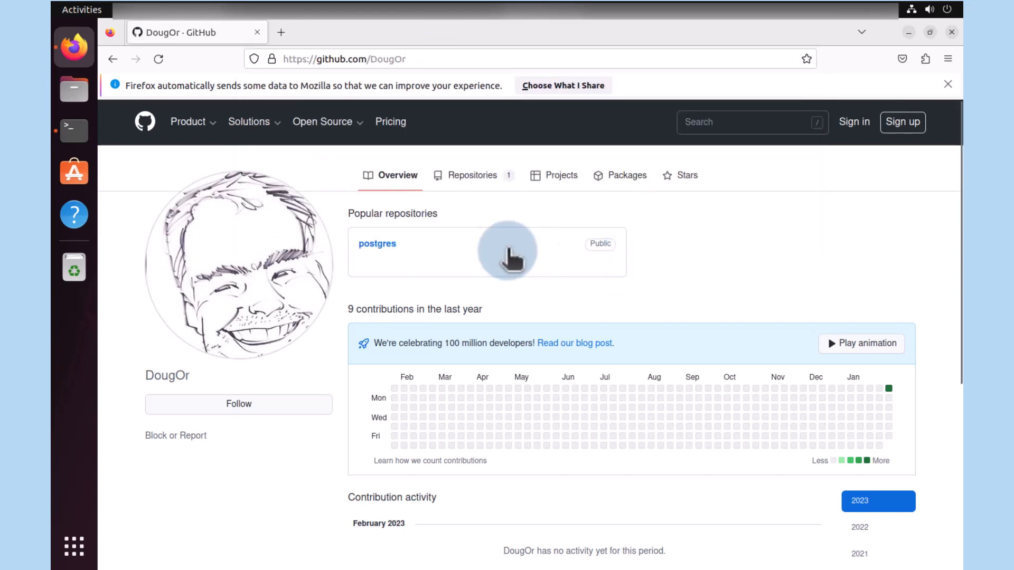
mouse_move(377, 253)
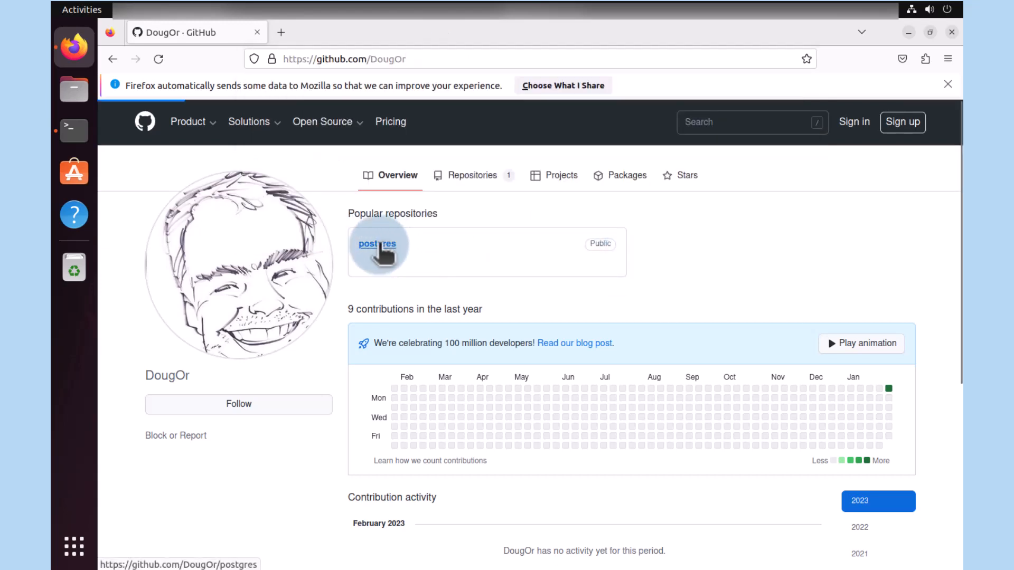
left_click(377, 245)
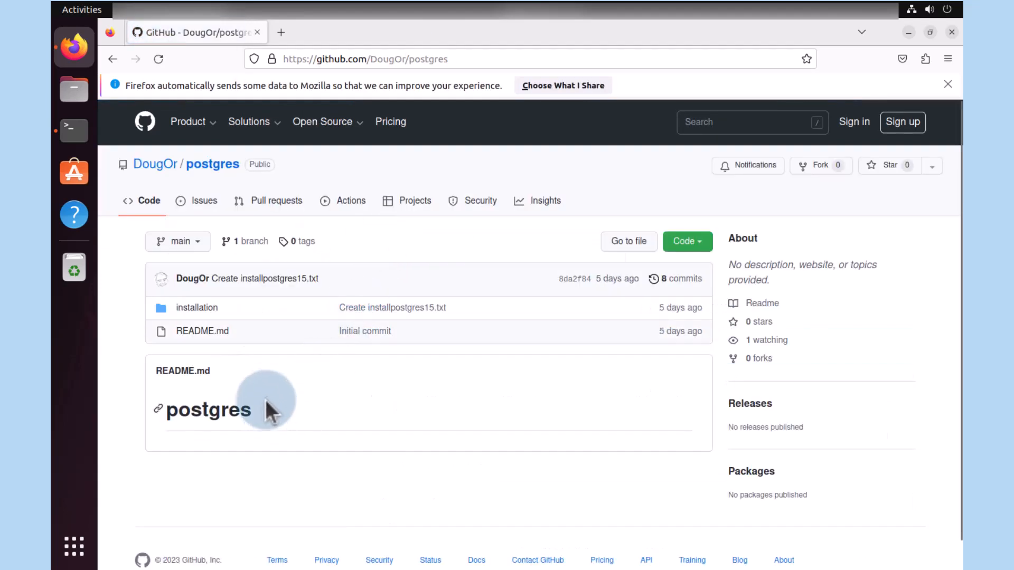
mouse_move(269, 389)
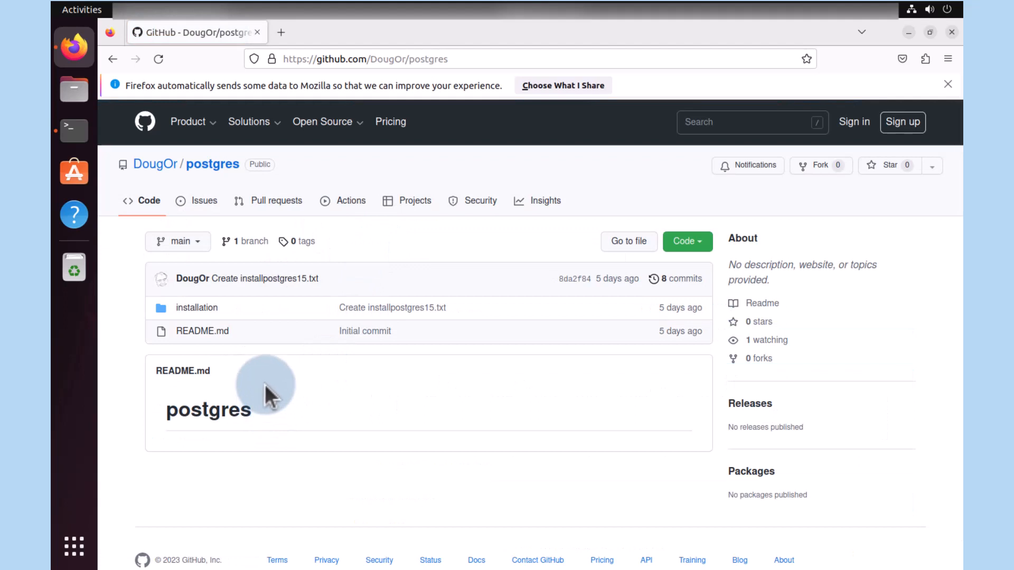
mouse_move(196, 308)
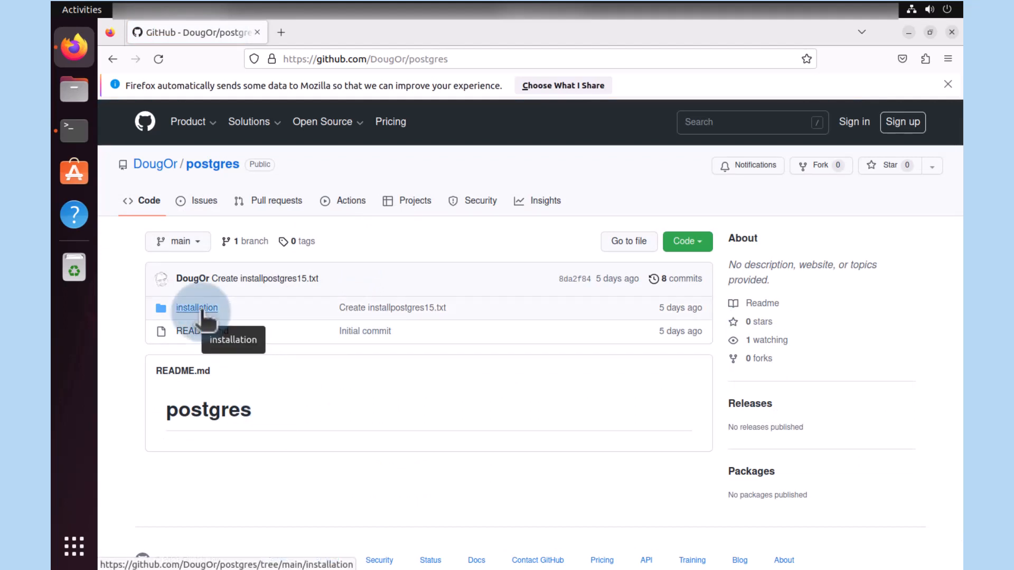
left_click(196, 307)
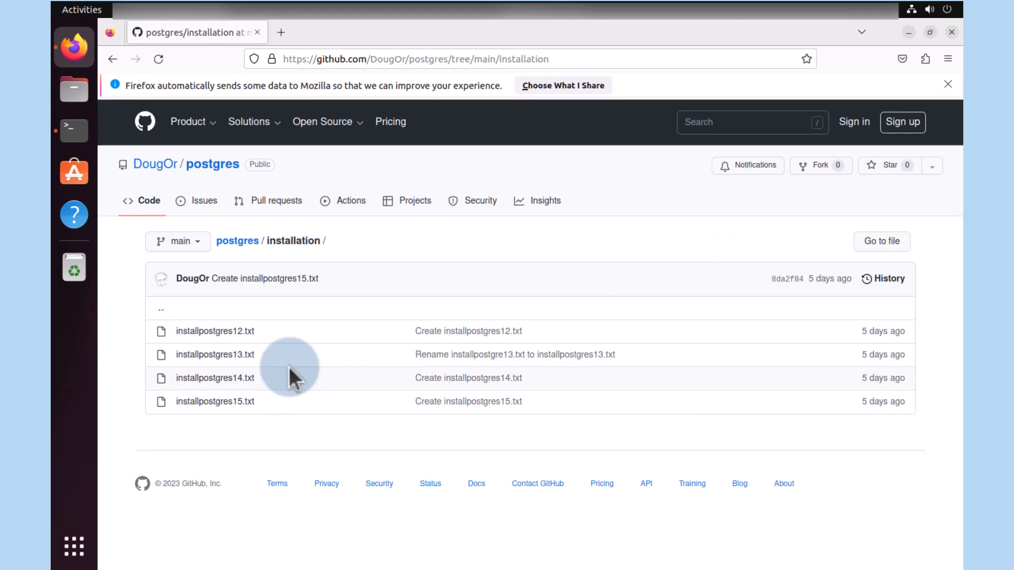
mouse_move(215, 355)
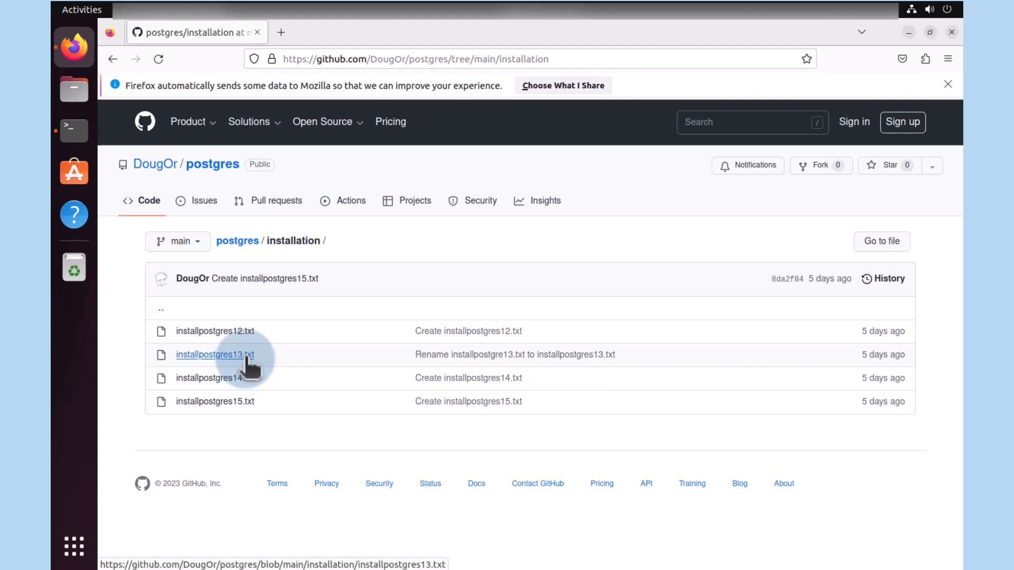
- Open installpostgres13.txt to view its PostgreSQL 13 install commands
left_click(215, 354)
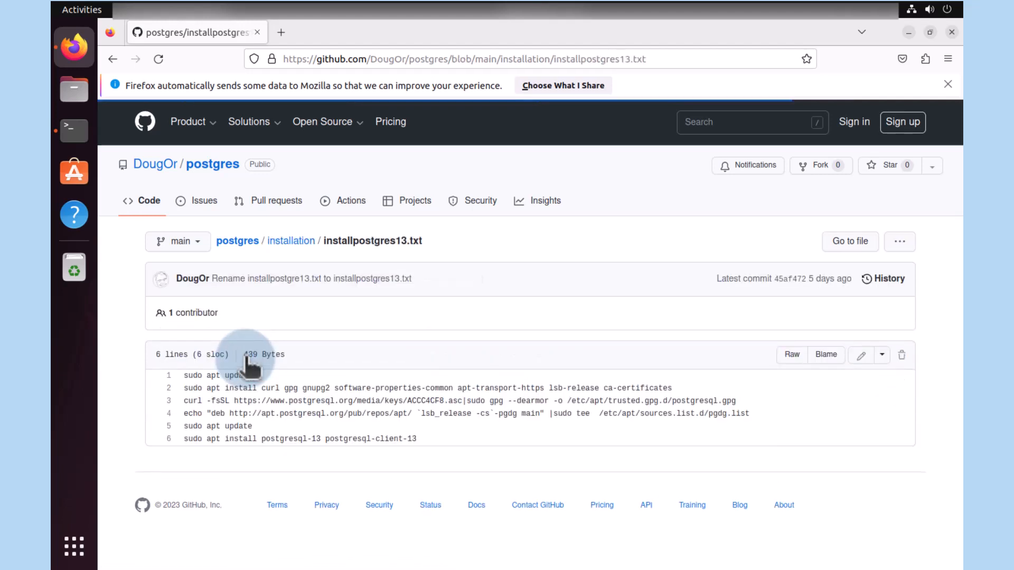
mouse_move(331, 441)
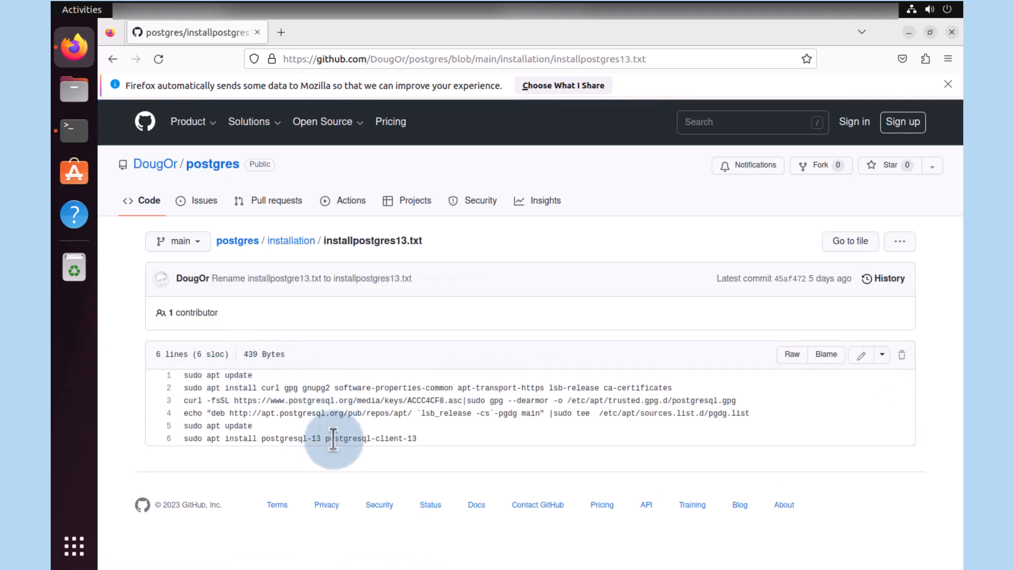
mouse_move(477, 466)
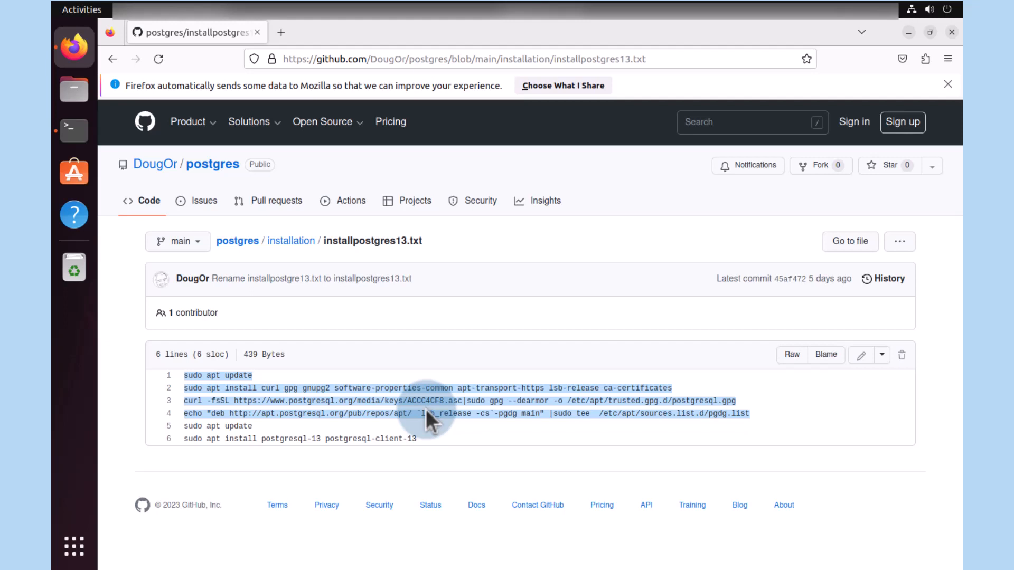
mouse_move(155, 164)
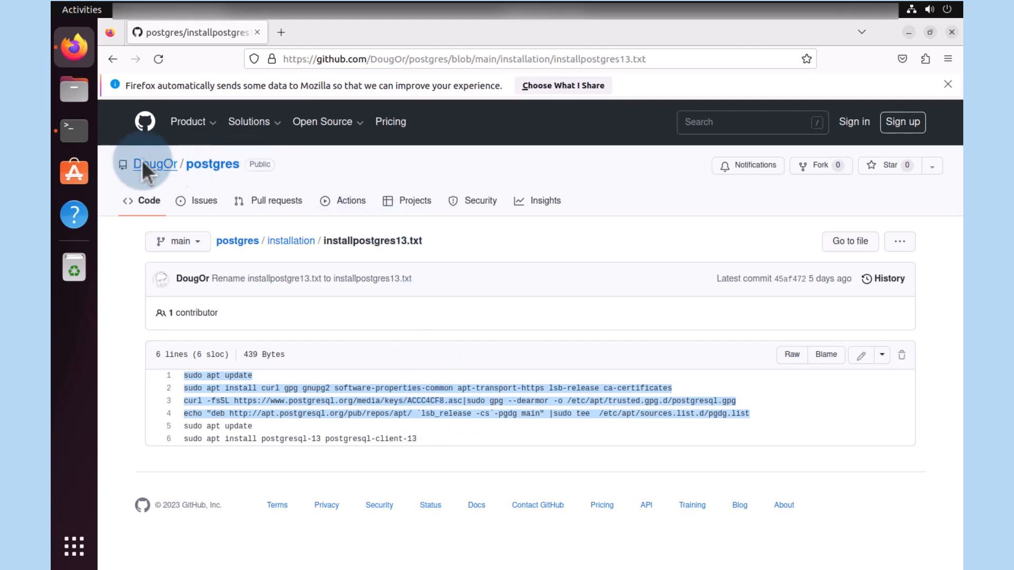
- Run the pasted setup commands with sudo, confirming with Y, to add the PostgreSQL apt repository
left_click(74, 130)
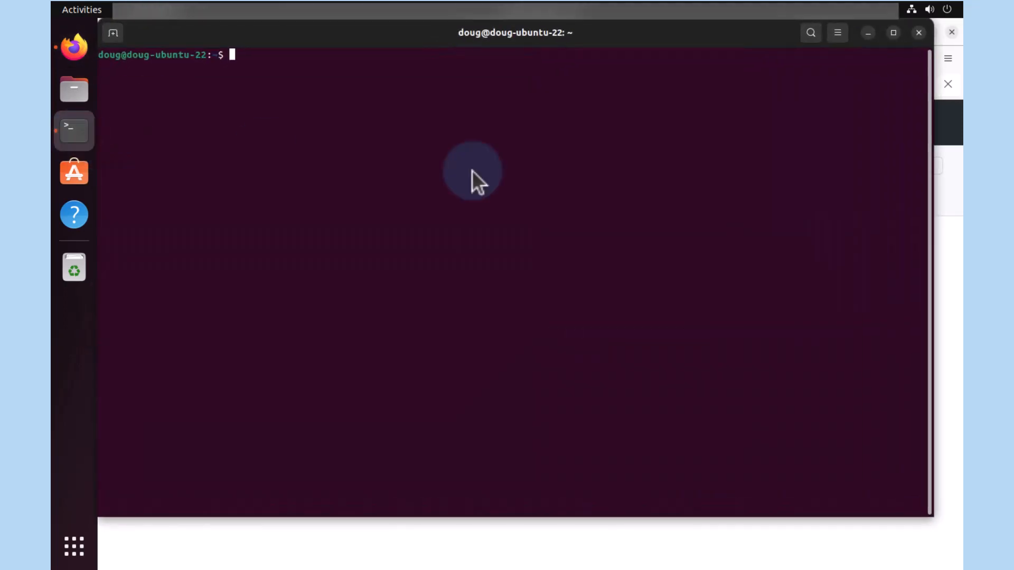
type("sudo apt update")
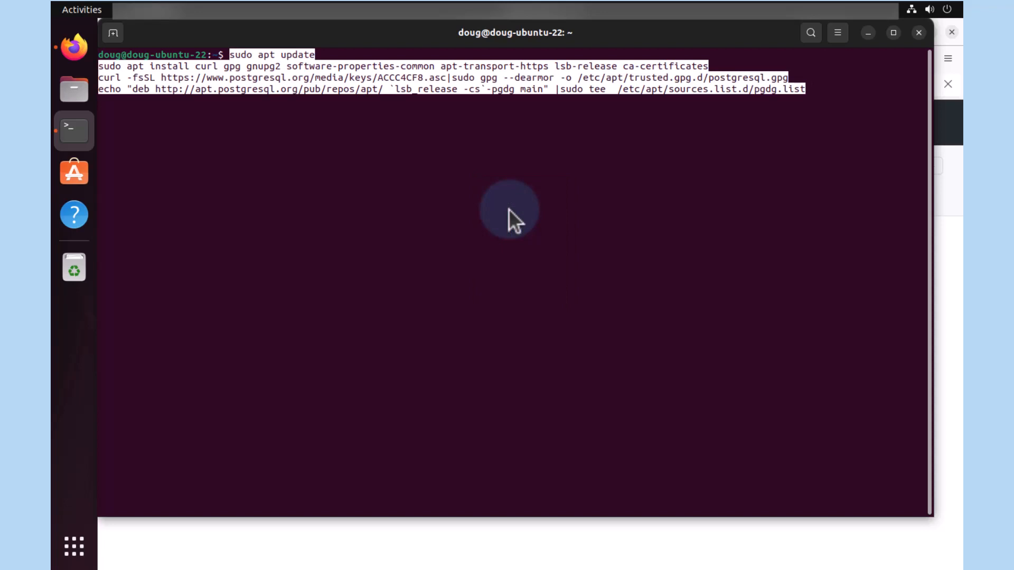
key("Return")
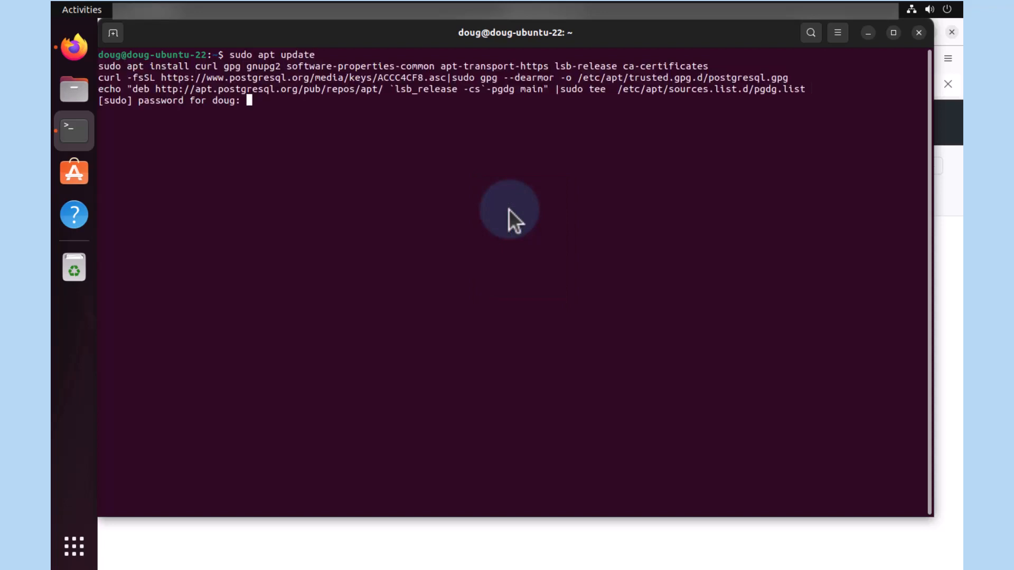
key("Return")
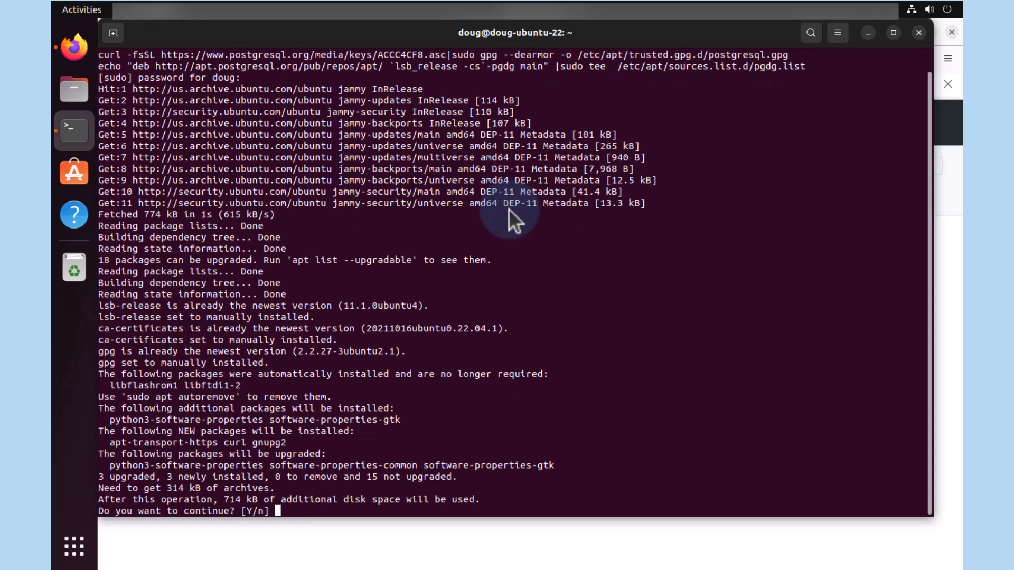
type("Y")
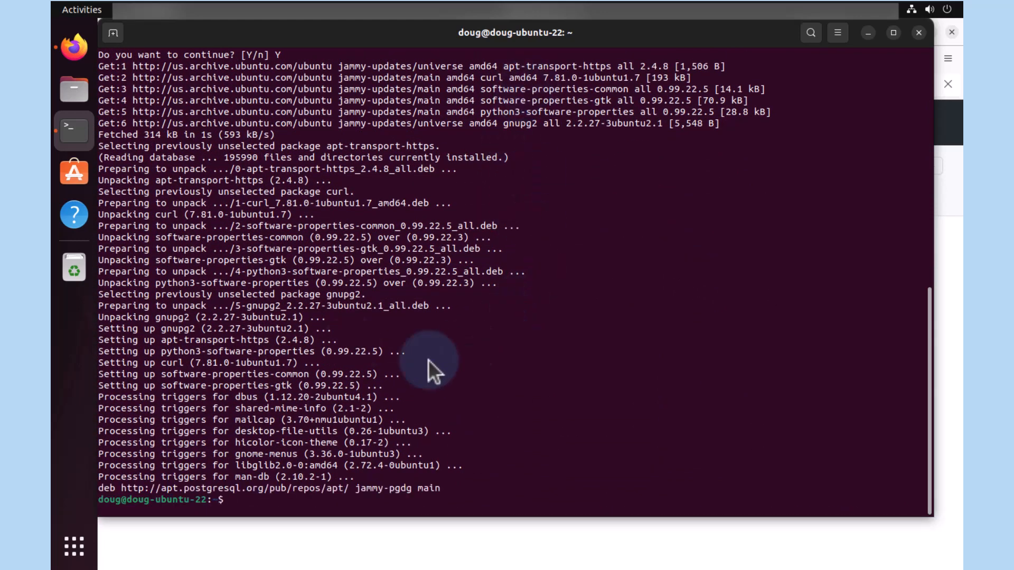
mouse_move(75, 49)
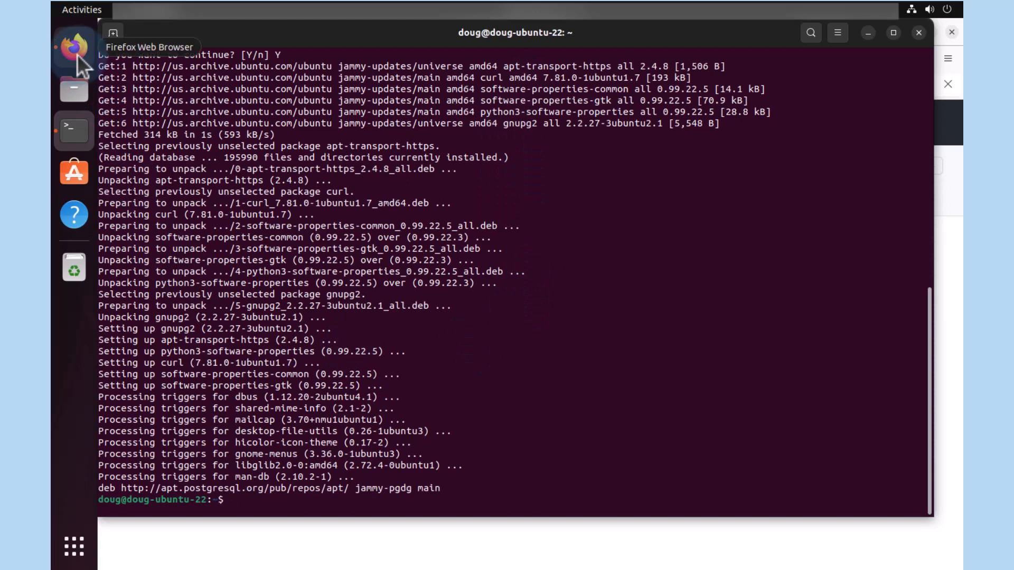
- Return to installpostgres13.txt in Firefox for the apt update and postgresql-13 commands
left_click(73, 47)
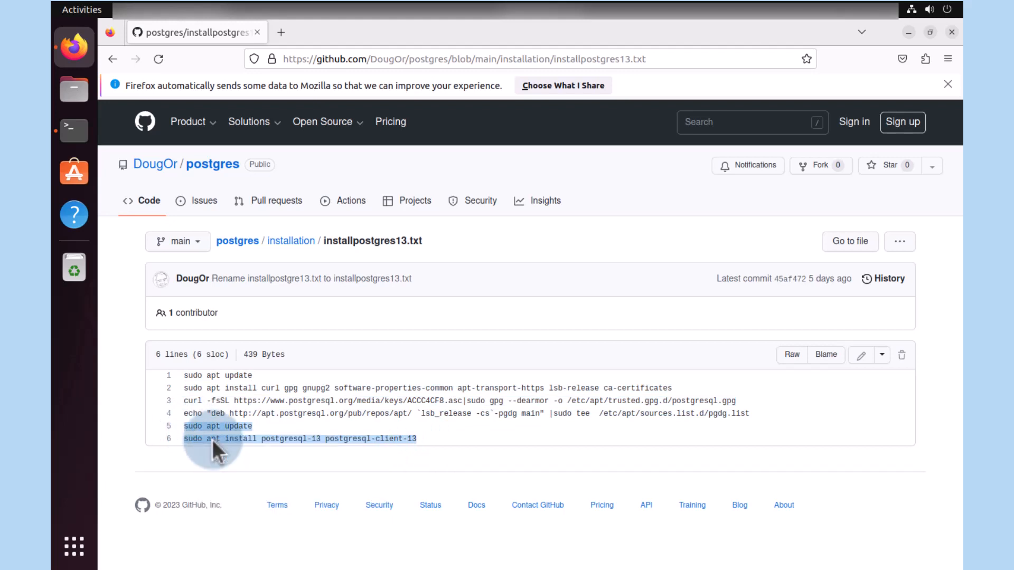
mouse_move(242, 443)
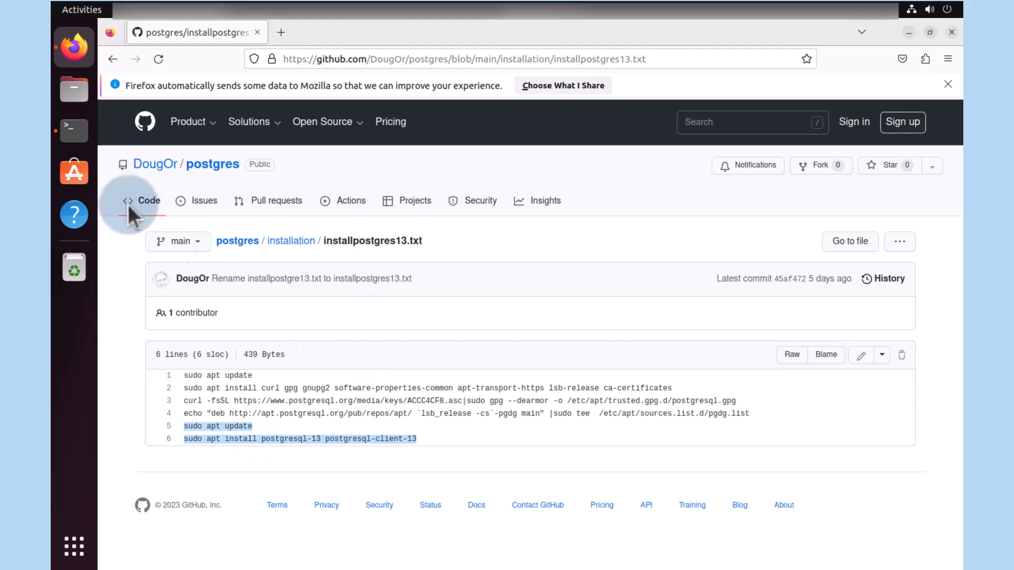
- Paste and run apt update and the postgresql-13 install, confirming the packages
right_click(453, 359)
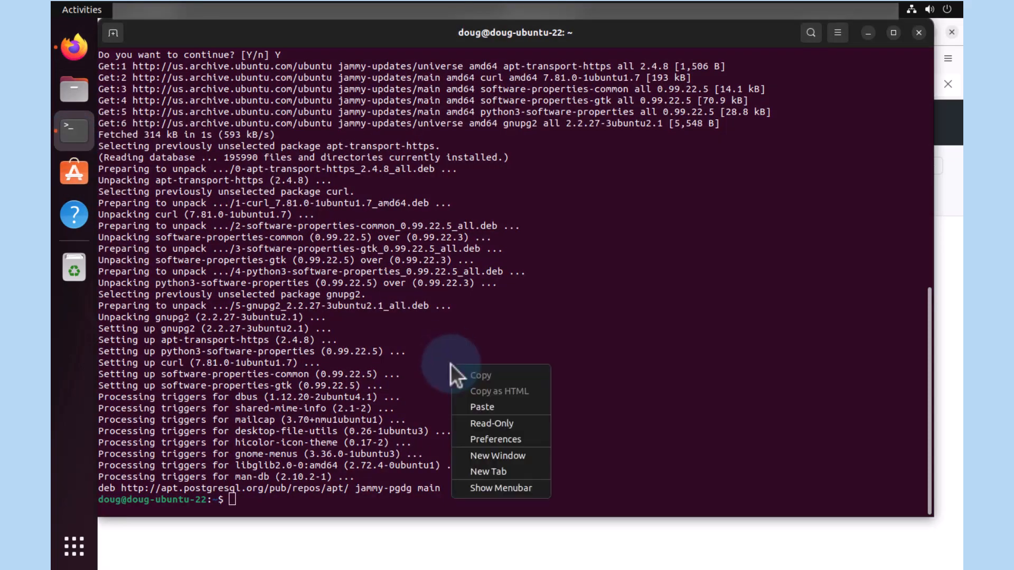
left_click(481, 407)
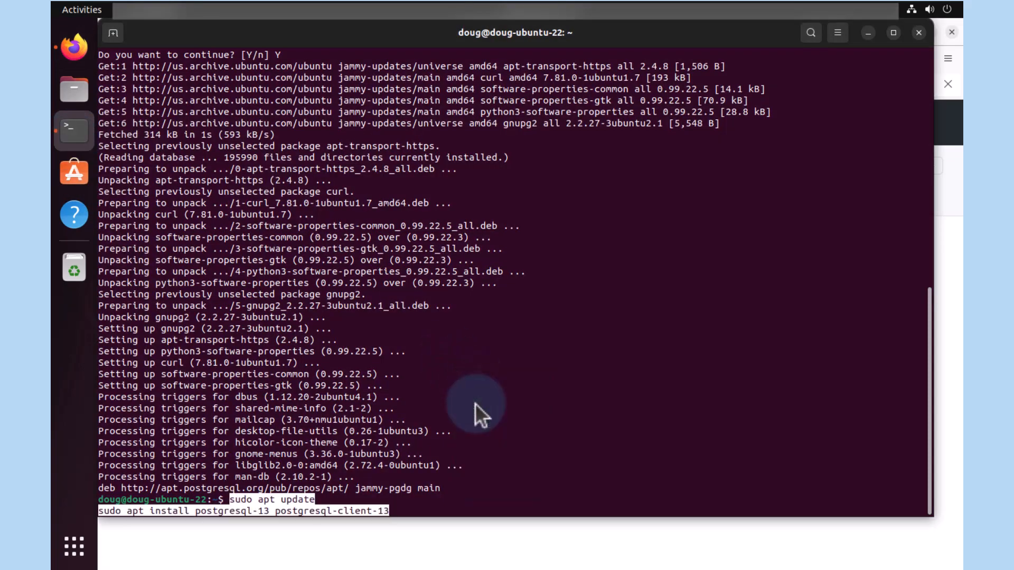
key("Return")
type("Y")
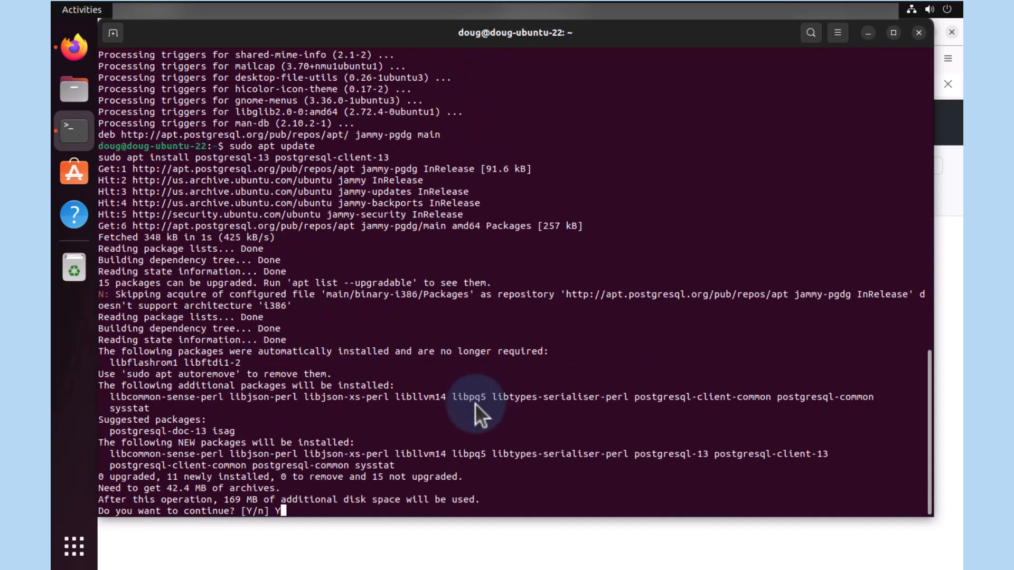
key("Return")
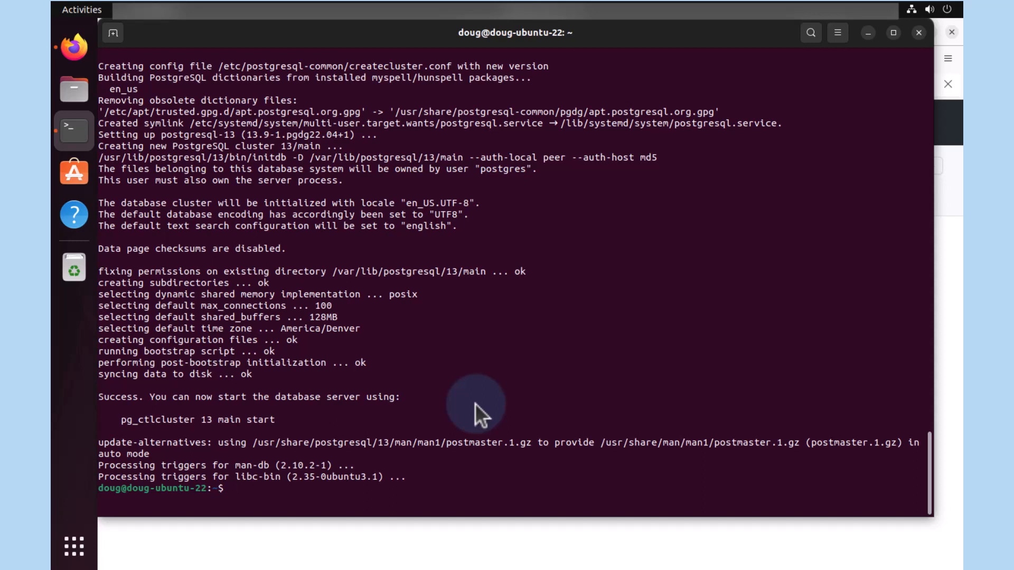
- Run psql --version to confirm PostgreSQL 13.9
type("psql")
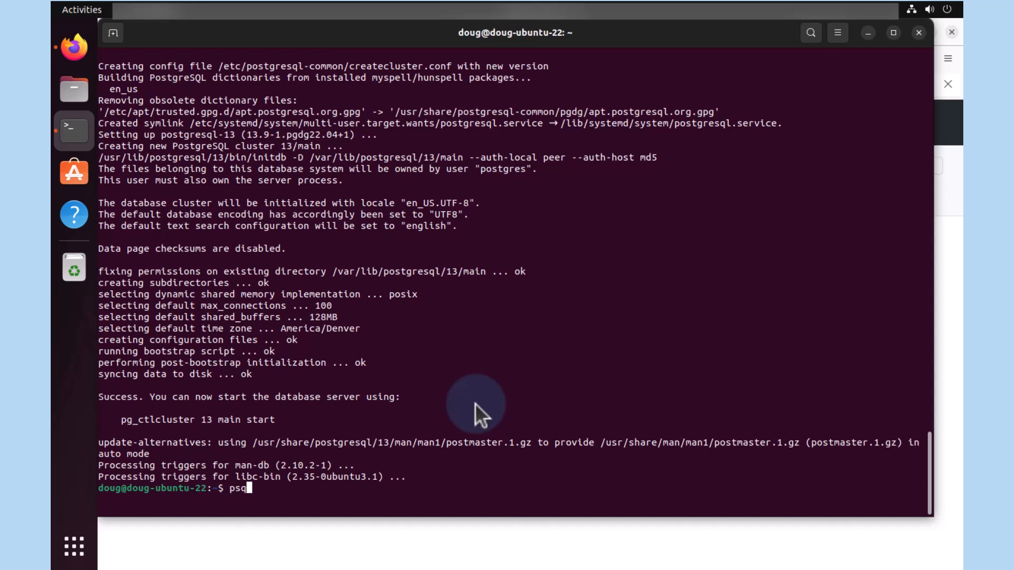
type("--v")
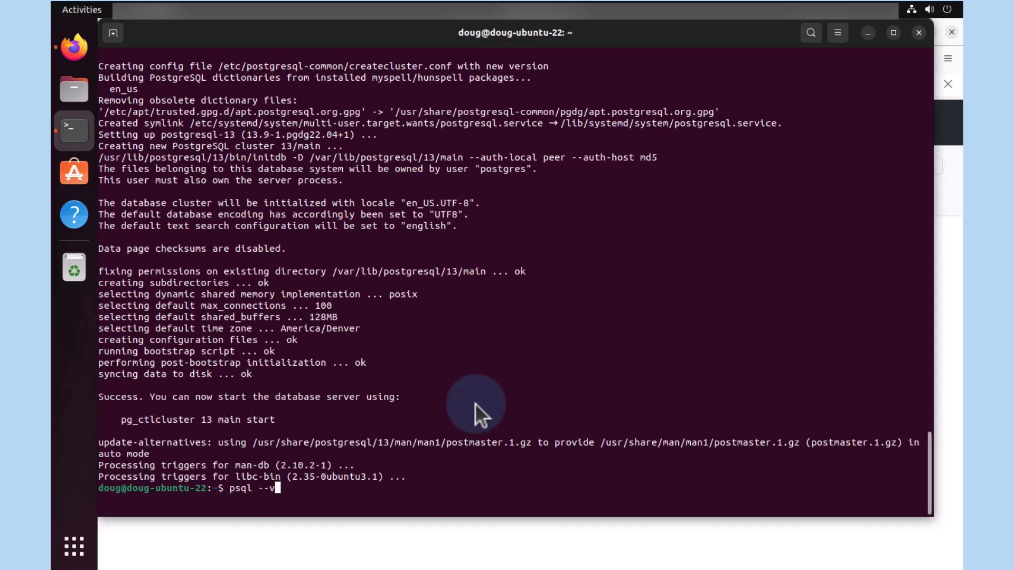
key("Return")
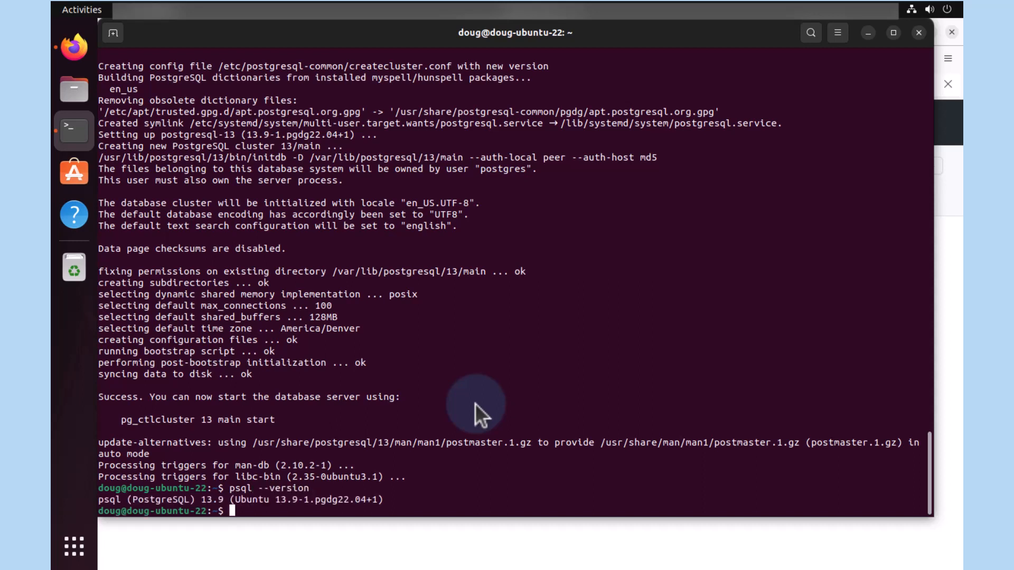